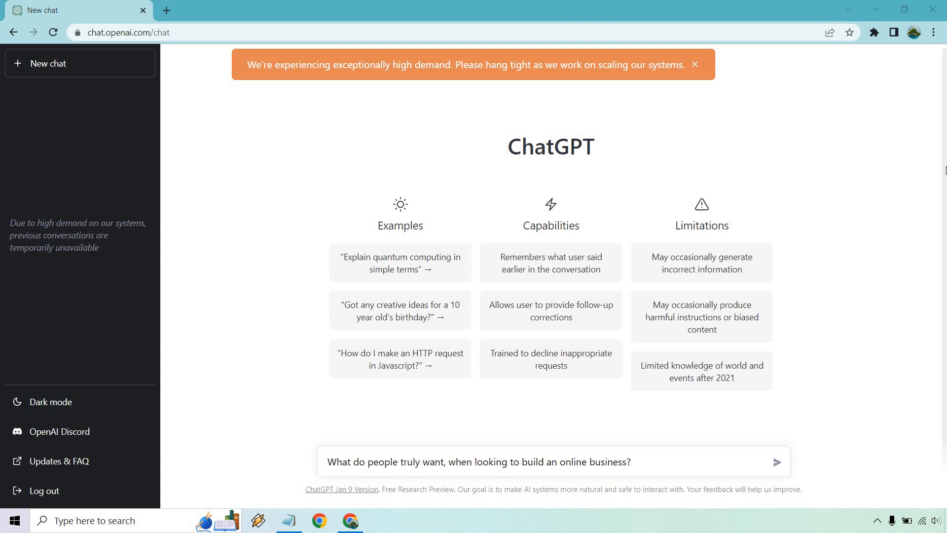
mouse_move(889, 137)
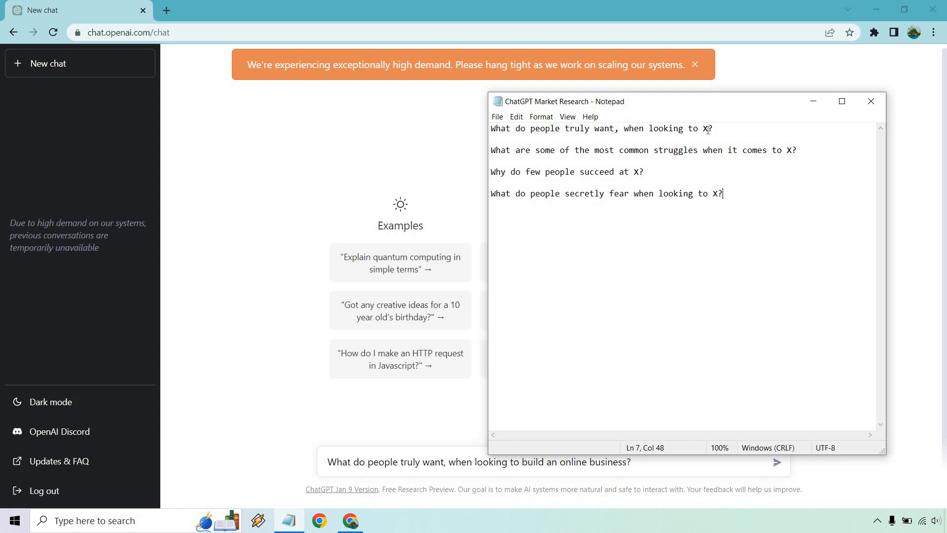
mouse_move(778, 144)
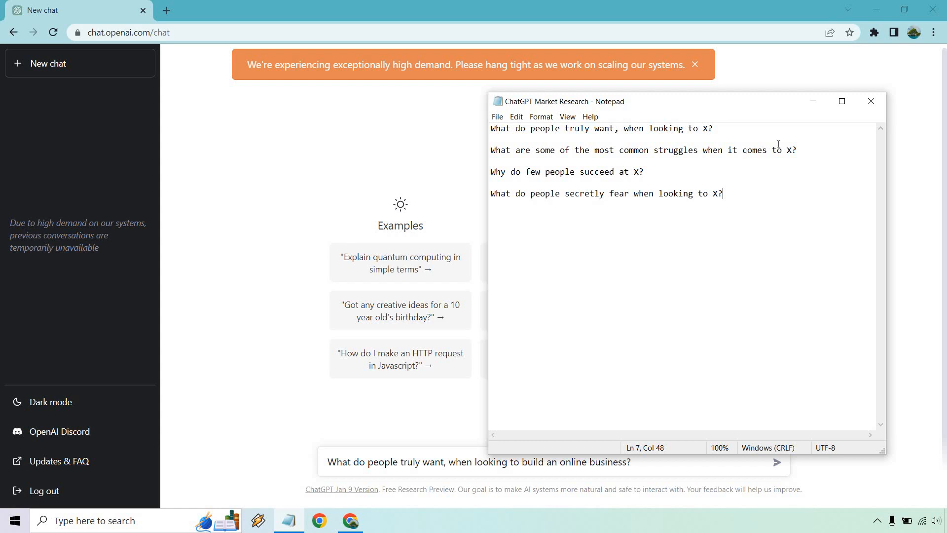
mouse_move(633, 169)
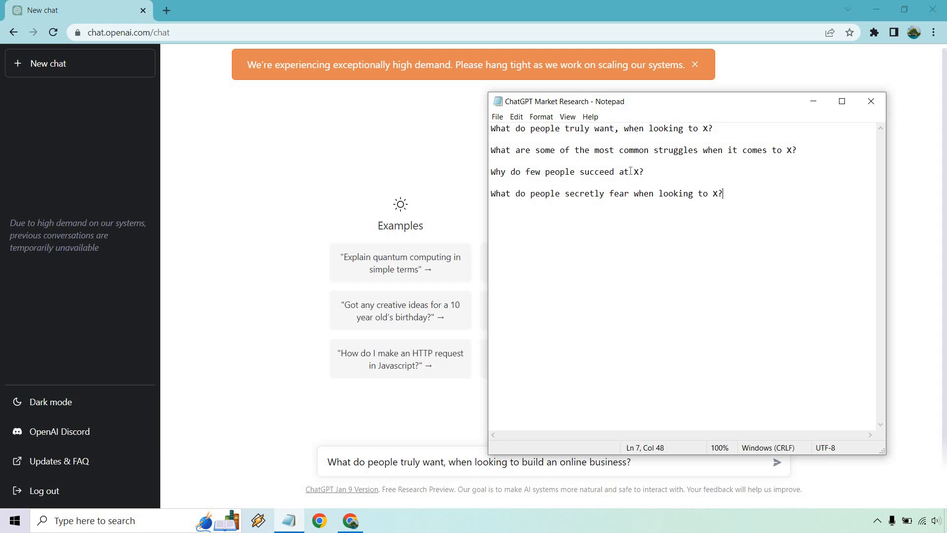
mouse_move(813, 100)
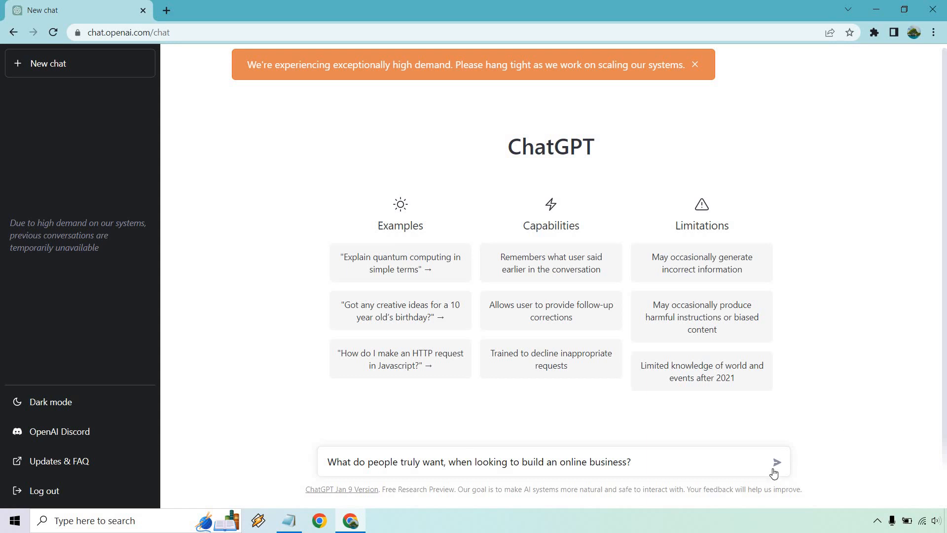
- Submit the question about what people truly want from an online business
left_click(777, 462)
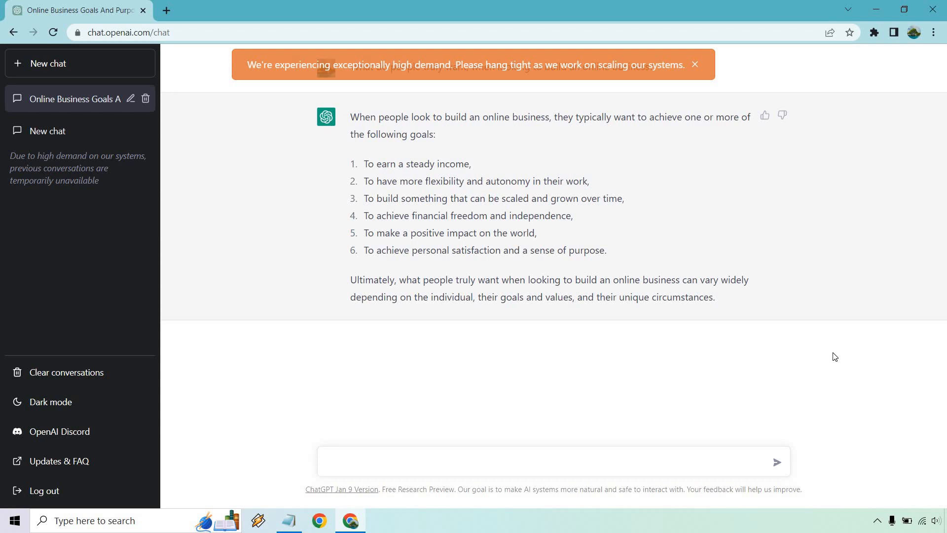
mouse_move(799, 270)
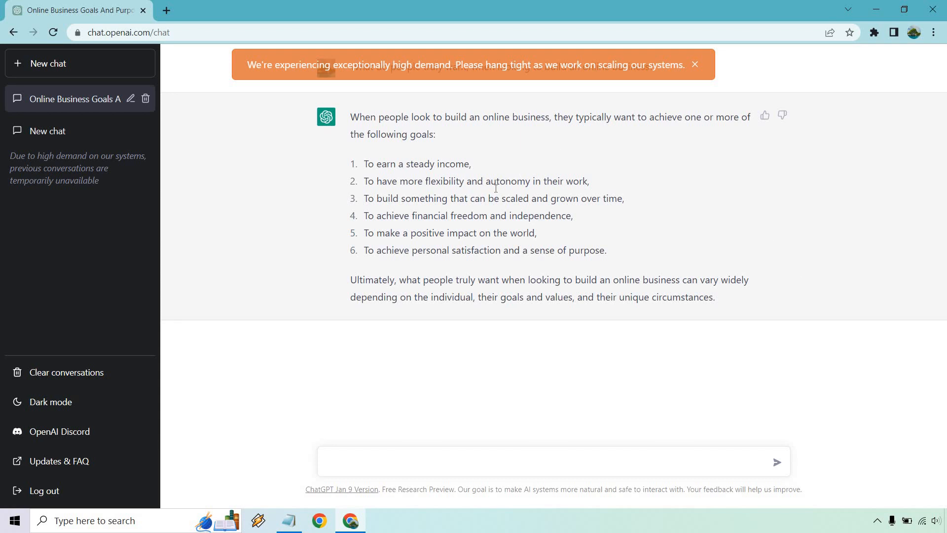
mouse_move(397, 232)
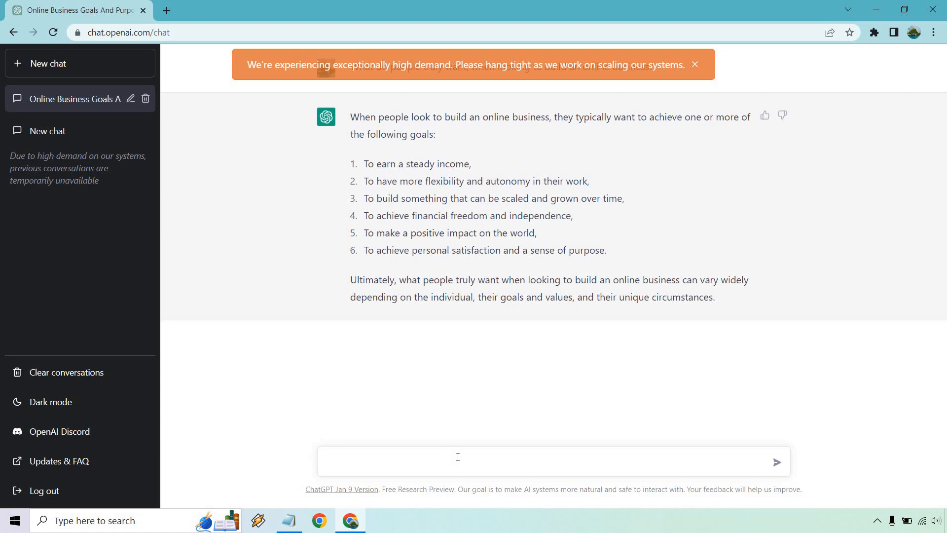
- Ask why so many people want to make an impact on the world
left_click(457, 462)
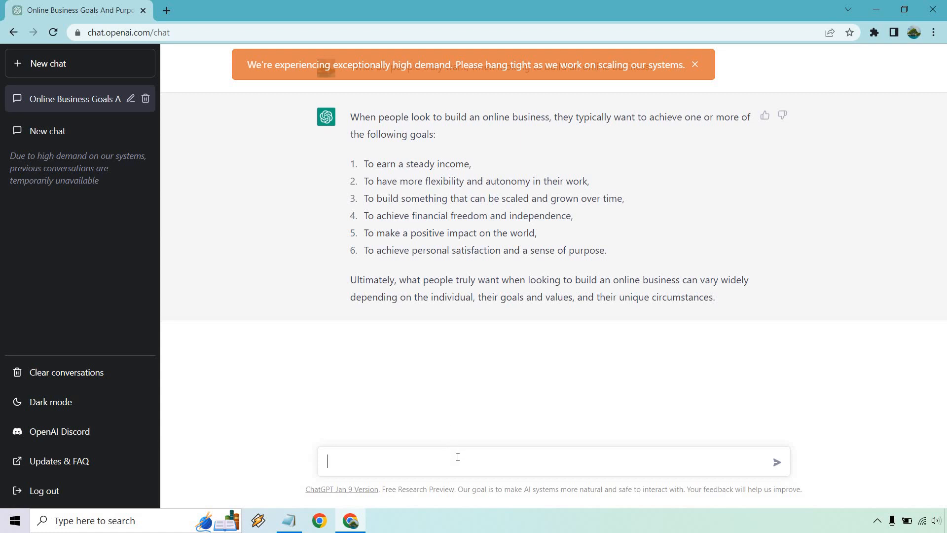
type("Why do so many people want to make an impact on the world, or why does it mean so much?")
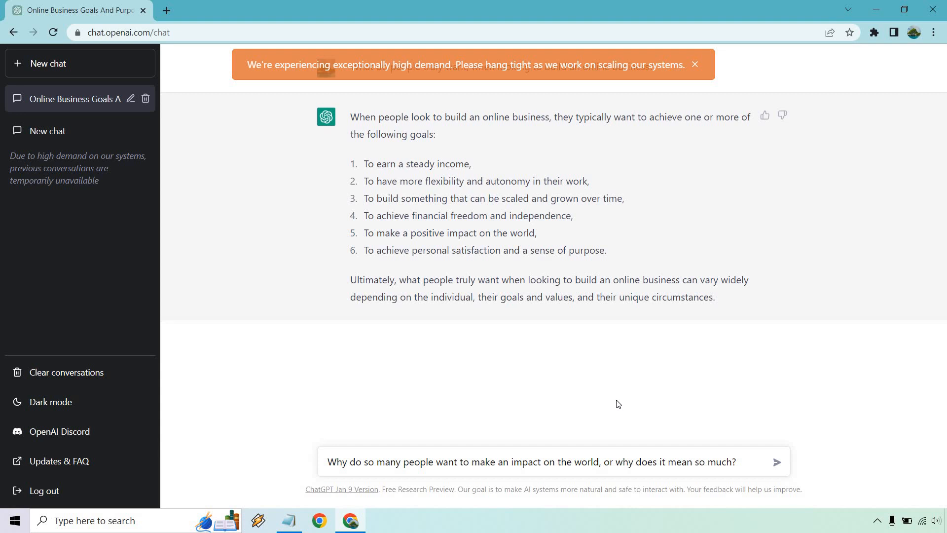
mouse_move(778, 463)
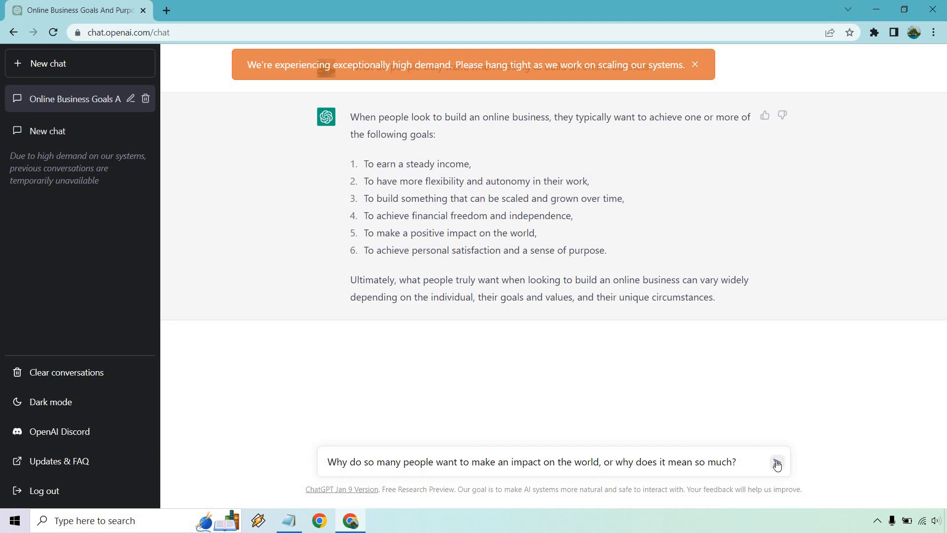
left_click(777, 465)
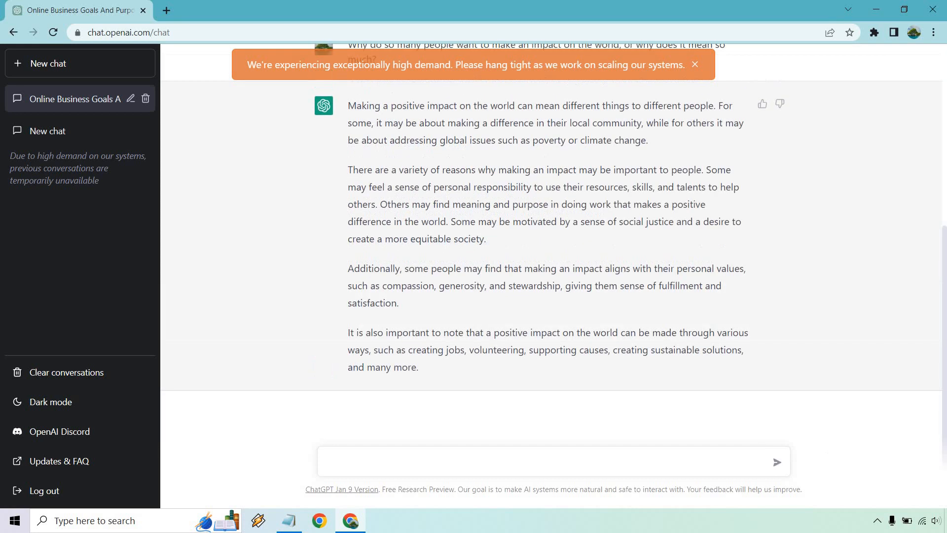
mouse_move(830, 454)
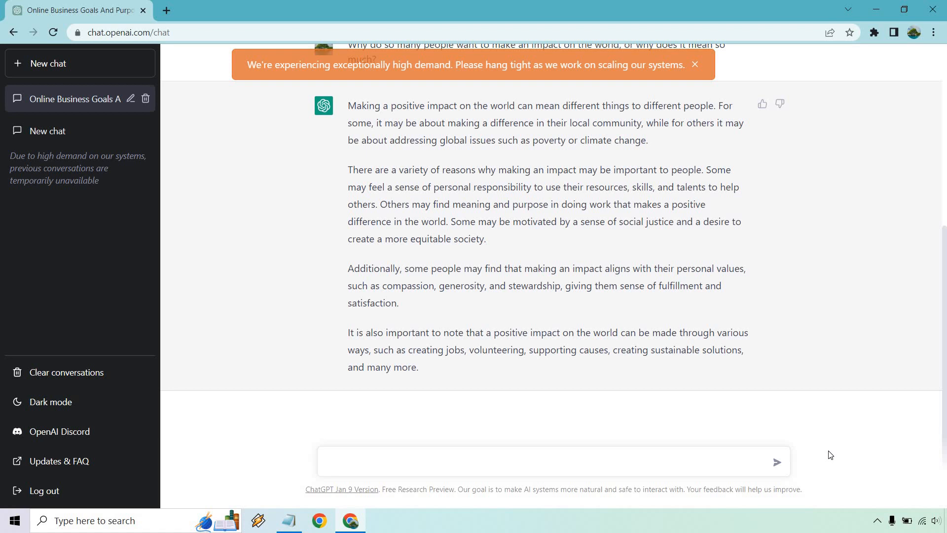
mouse_move(395, 239)
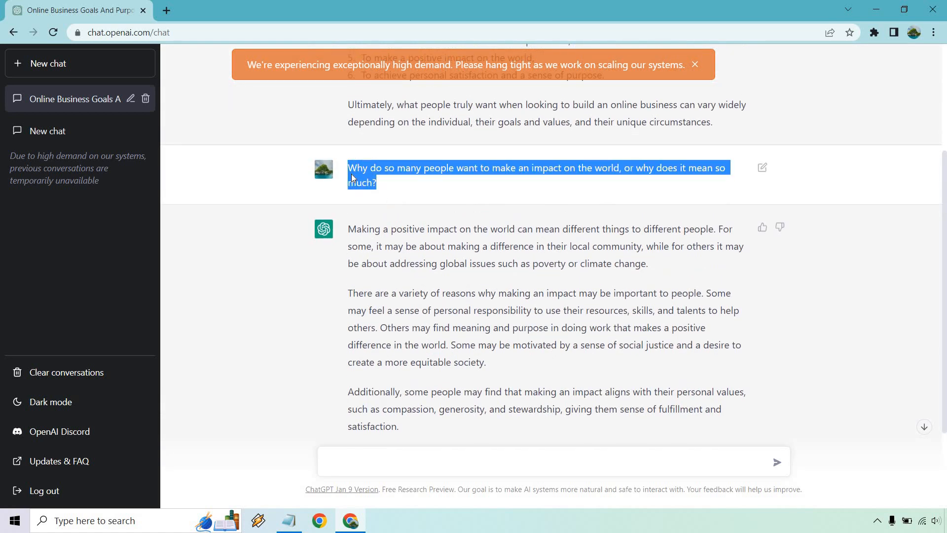
- Ask 'How can someone make an impact to the world with an online business?' and read the reply
scroll("down", 3)
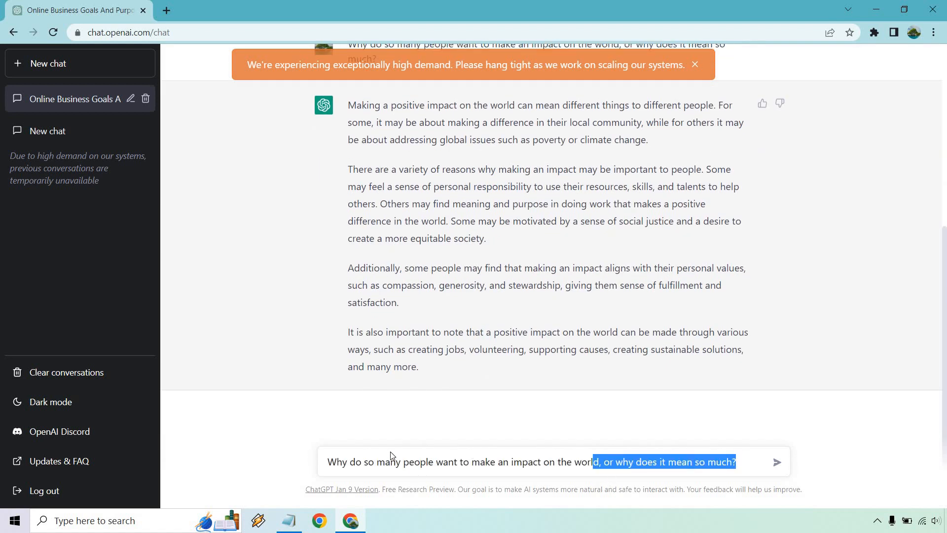
type("How can someone make an impact to the world with an online business?")
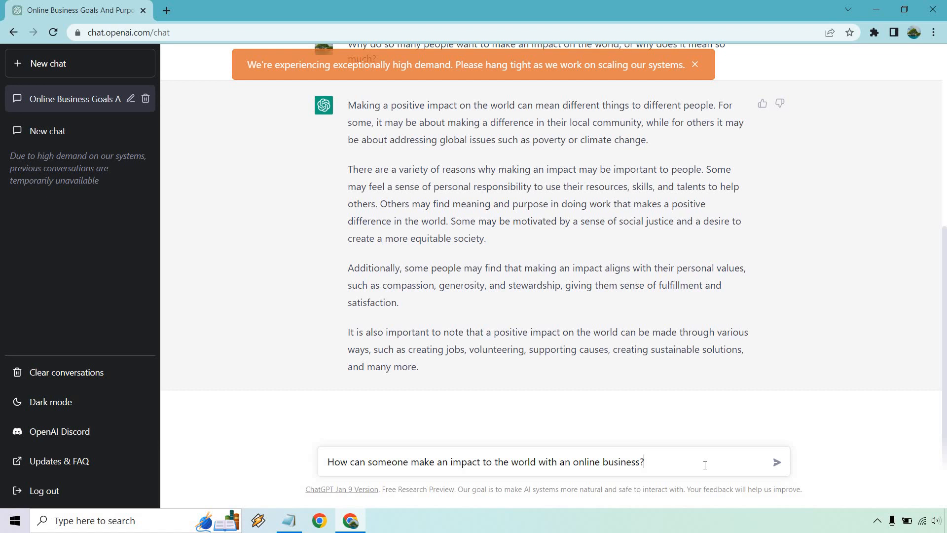
left_click(777, 462)
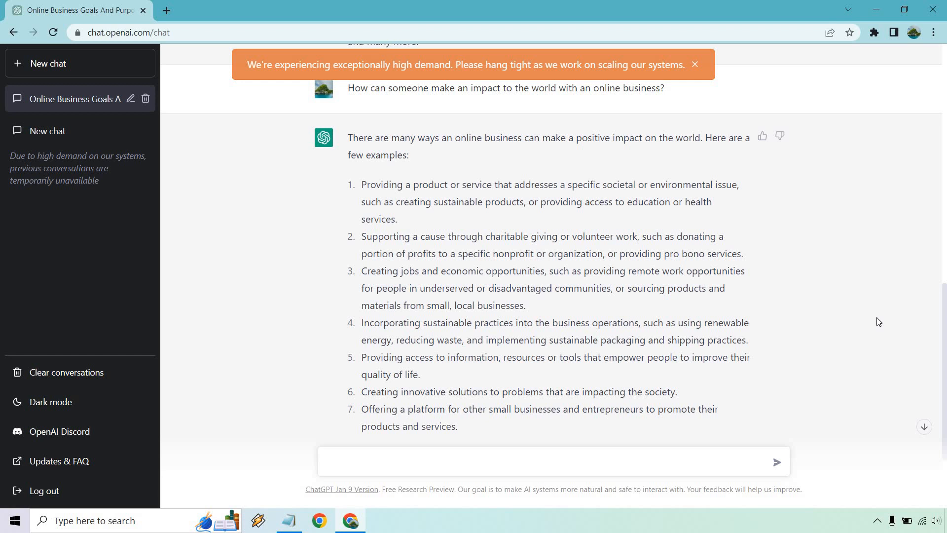
mouse_move(489, 181)
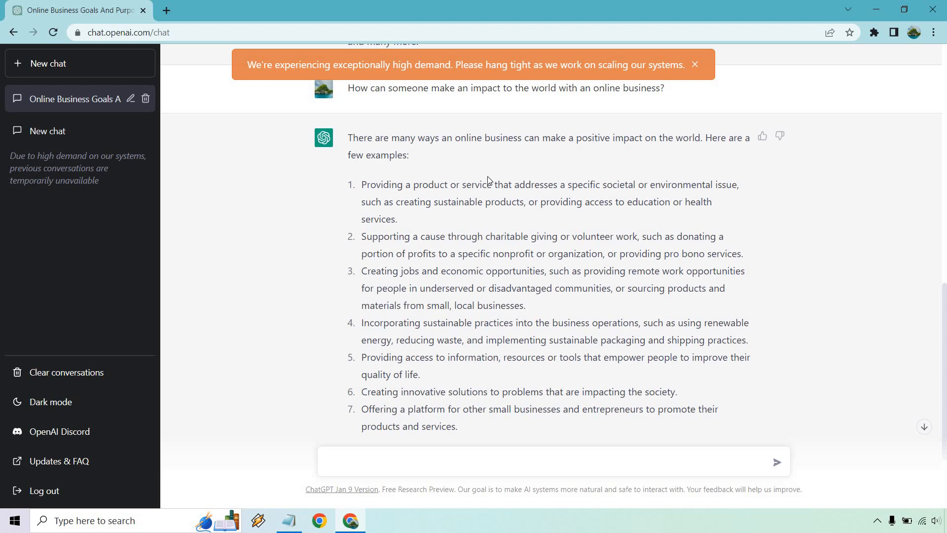
mouse_move(453, 269)
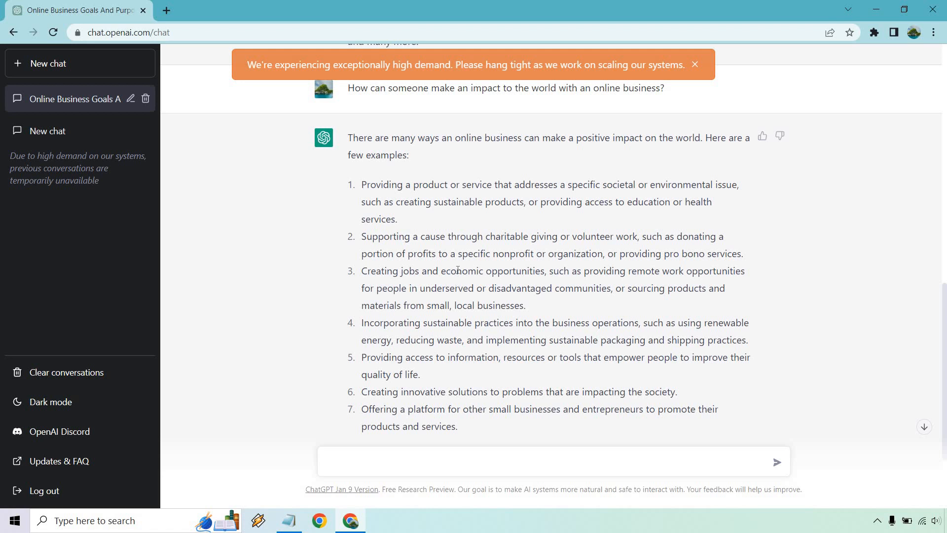
scroll("down", 3)
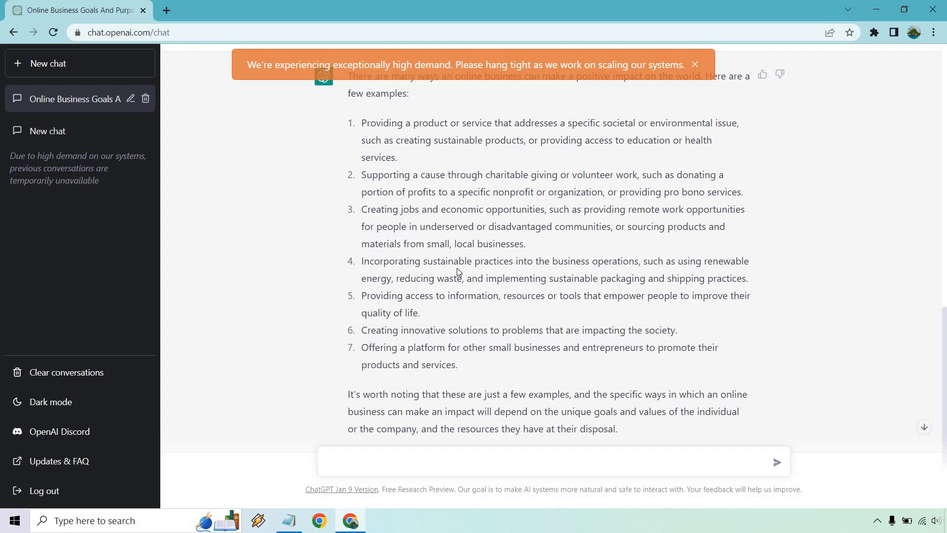
mouse_move(541, 255)
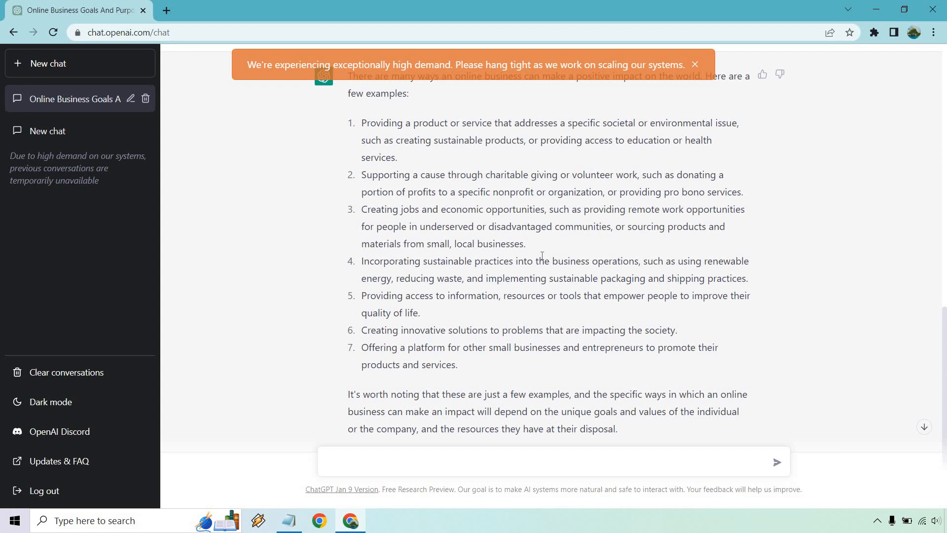
scroll("down", 3)
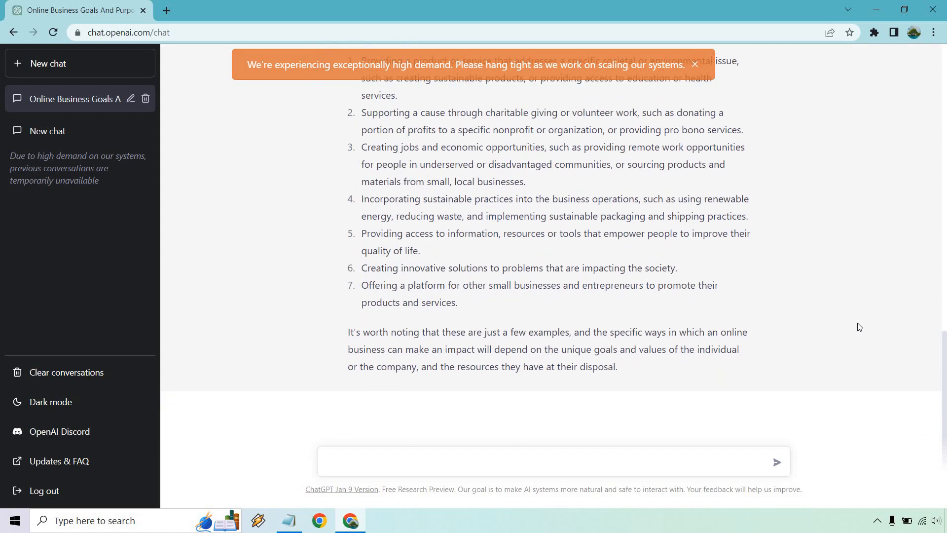
scroll("down", 3)
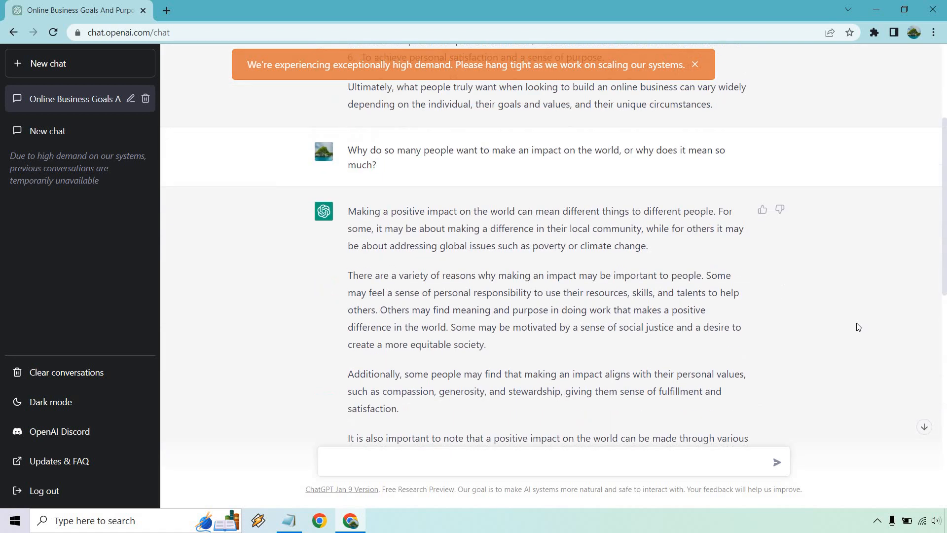
scroll("up", 3)
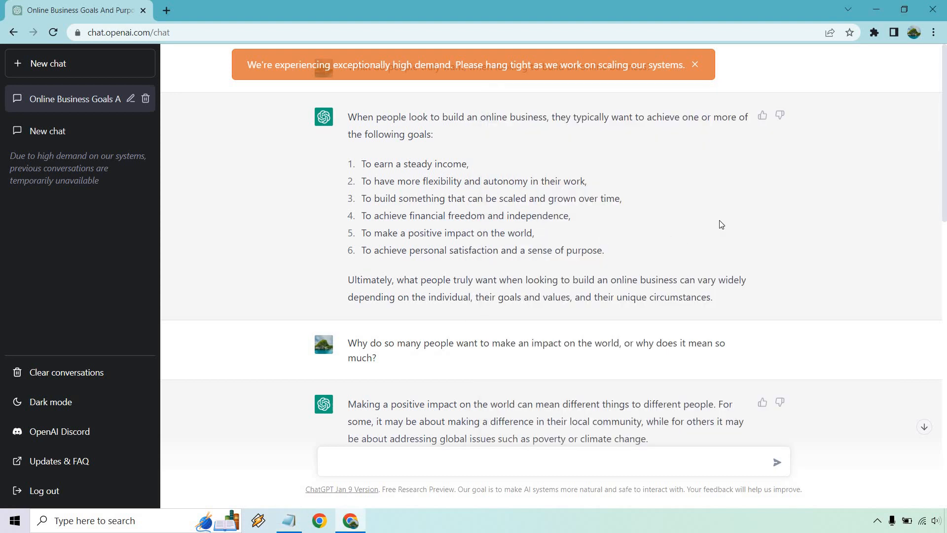
mouse_move(521, 209)
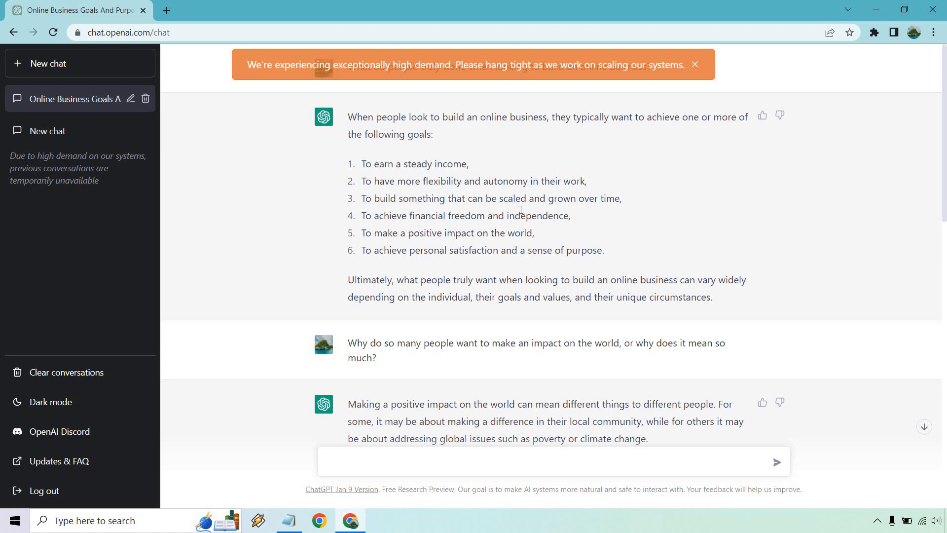
mouse_move(829, 247)
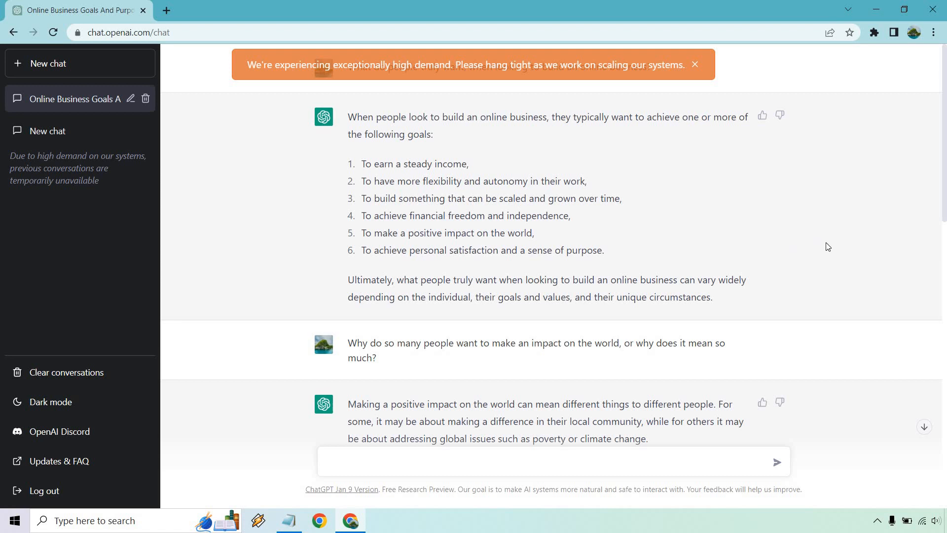
- Ask in a new chat about the most common struggles in building an online business
scroll("down", 3)
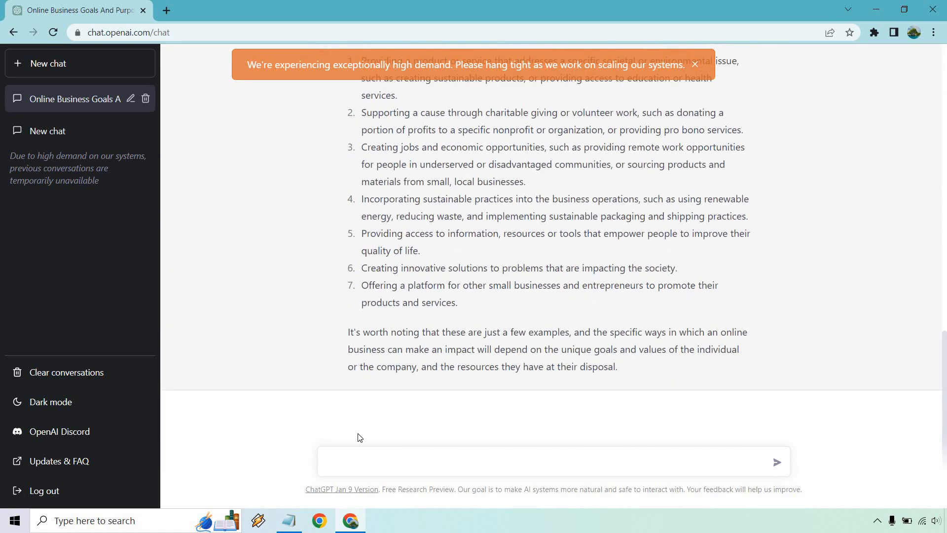
type("What are some of the most common struggles when it comes to")
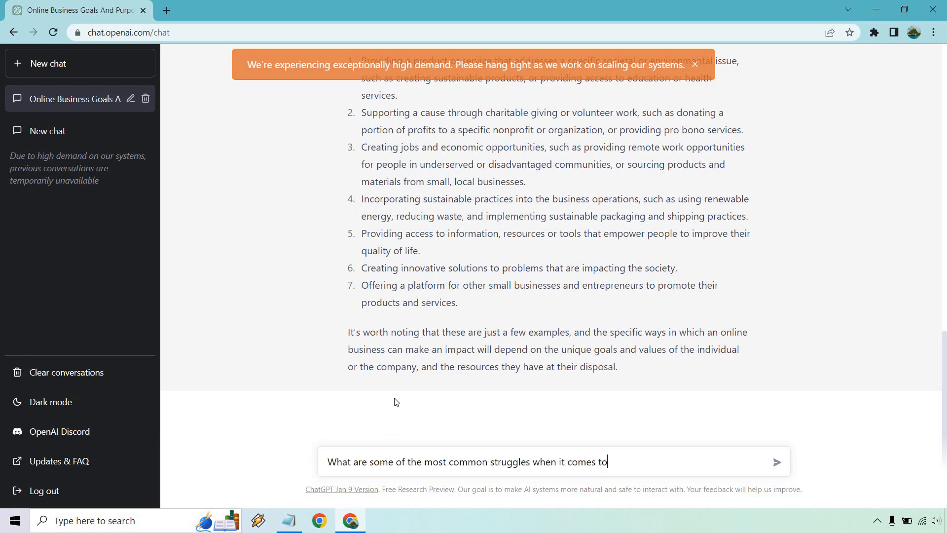
type("building a")
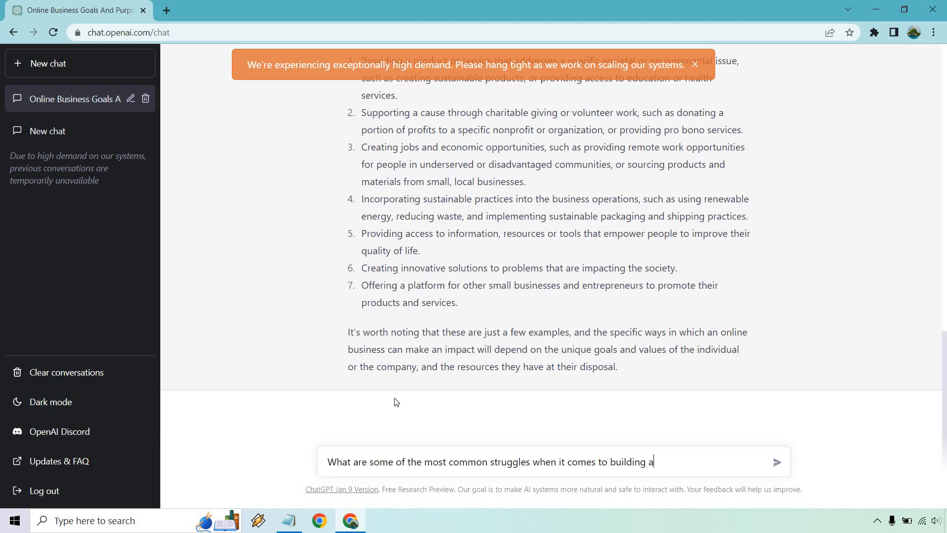
left_click(778, 462)
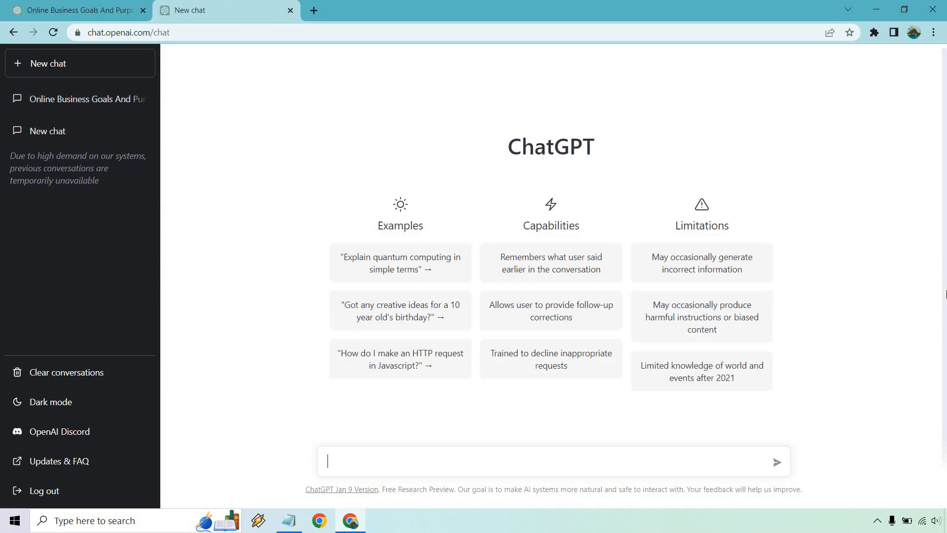
type("What are some of the most common struggles when it comes to building an online business?")
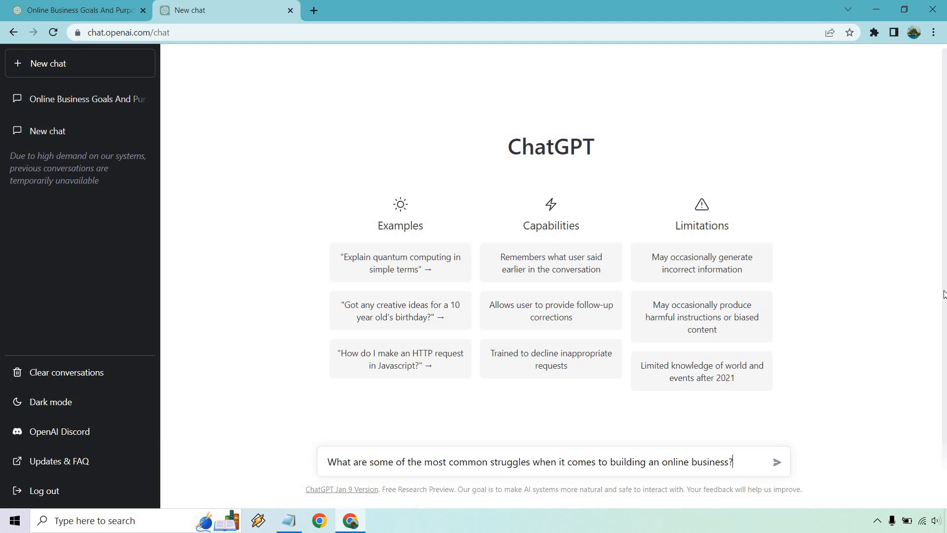
left_click(777, 462)
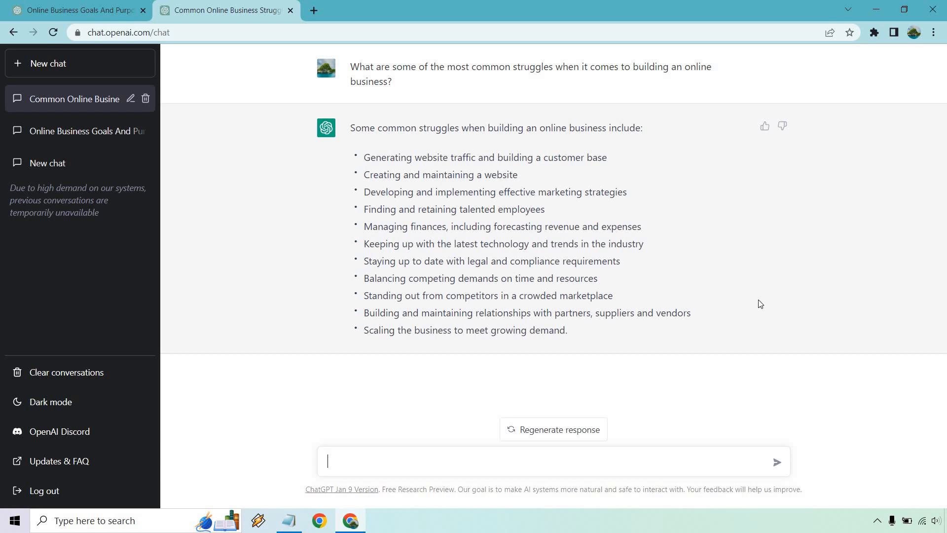
mouse_move(729, 270)
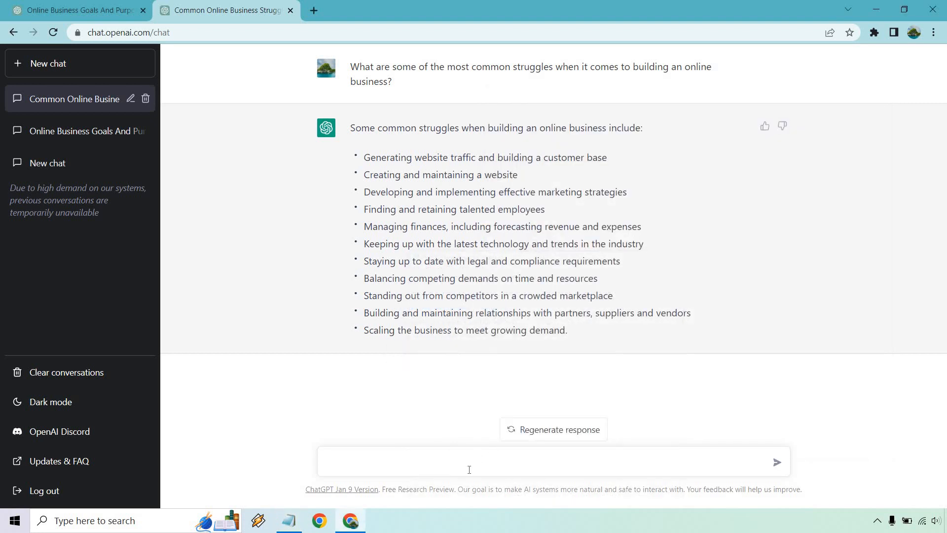
- Ask why few people succeed at building an online business, highlighting 'Lack of persistence' in the reply
type("Why do few people succeed at")
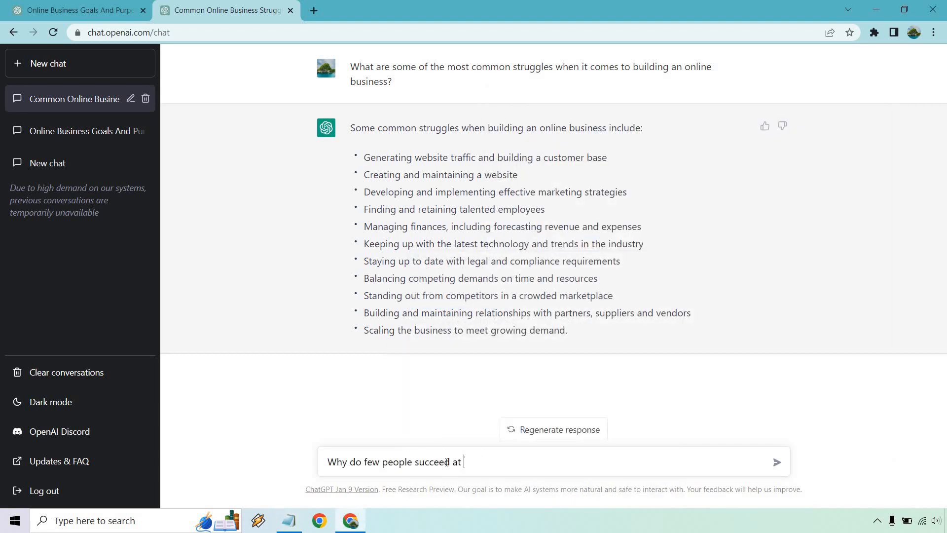
type("building an online")
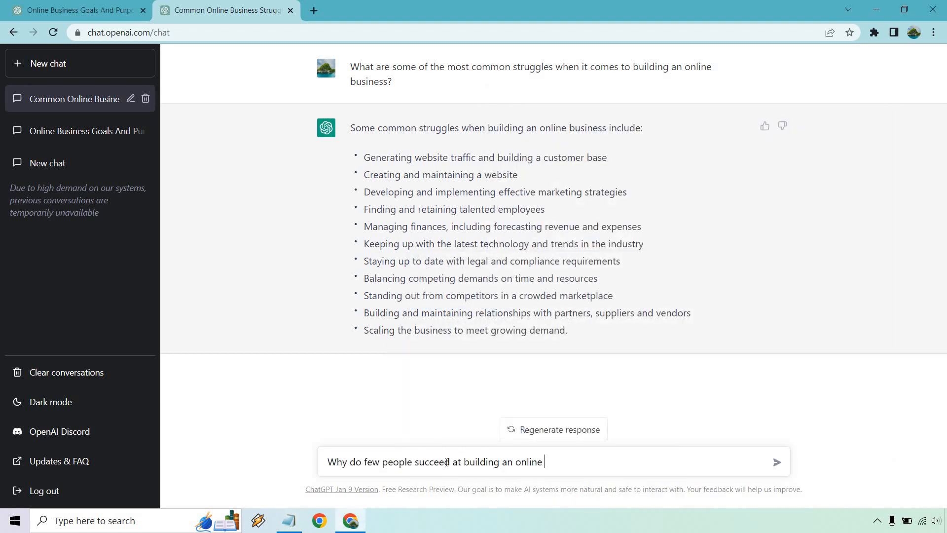
type("busine")
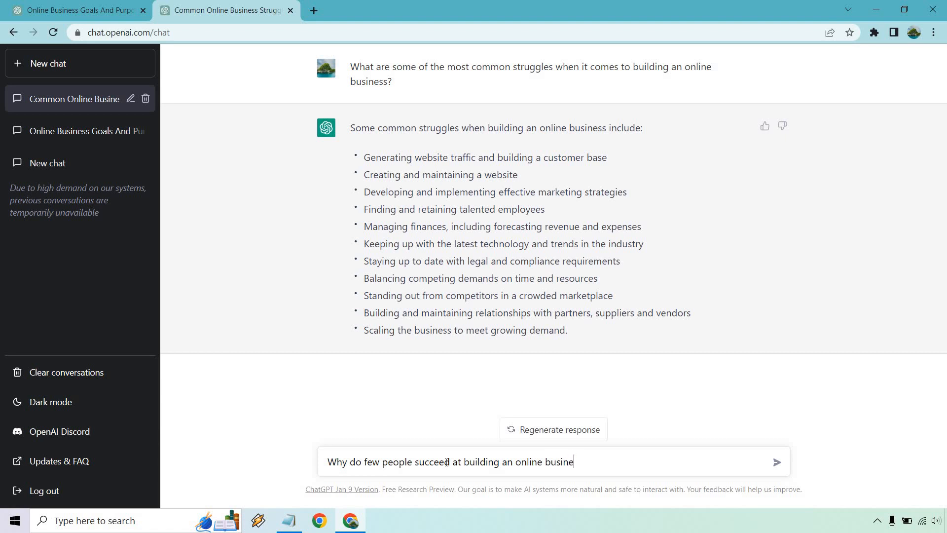
left_click(777, 462)
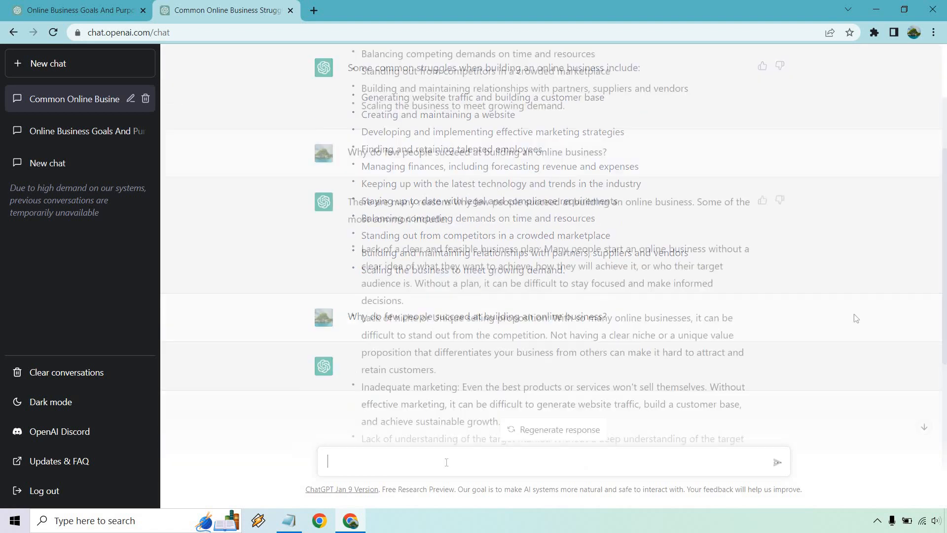
scroll("down", 3)
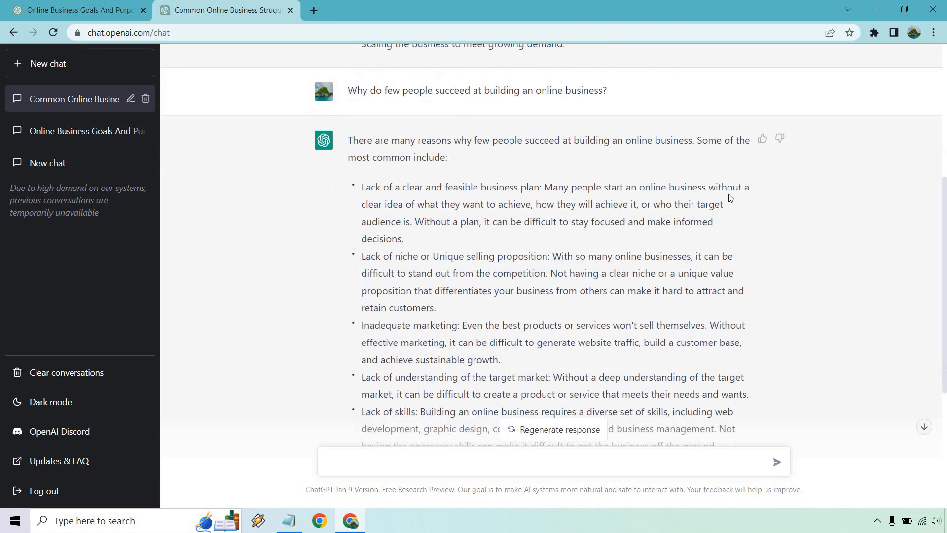
mouse_move(335, 215)
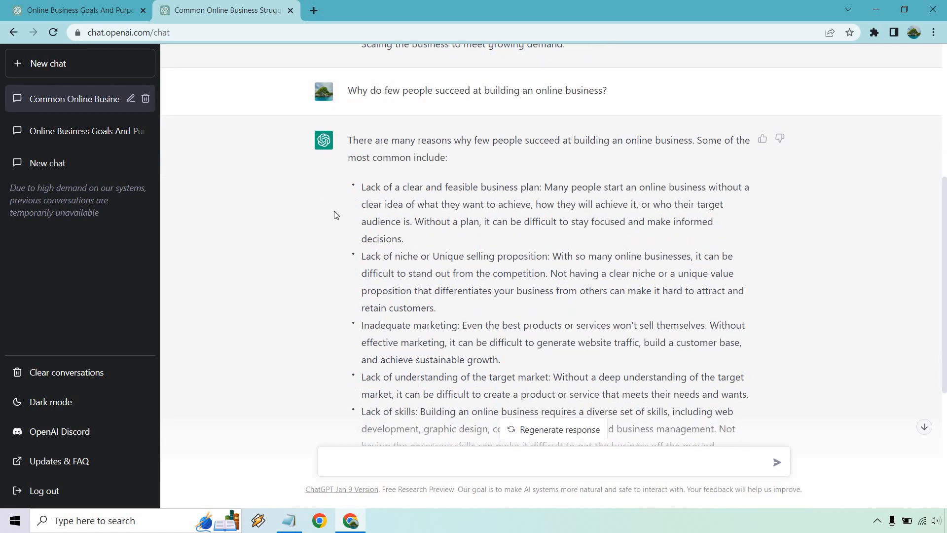
mouse_move(339, 266)
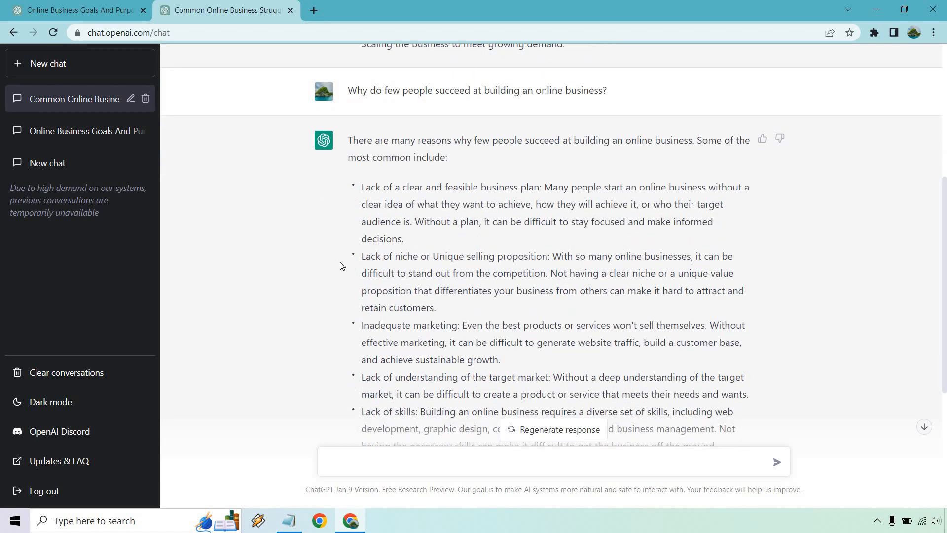
scroll("down", 3)
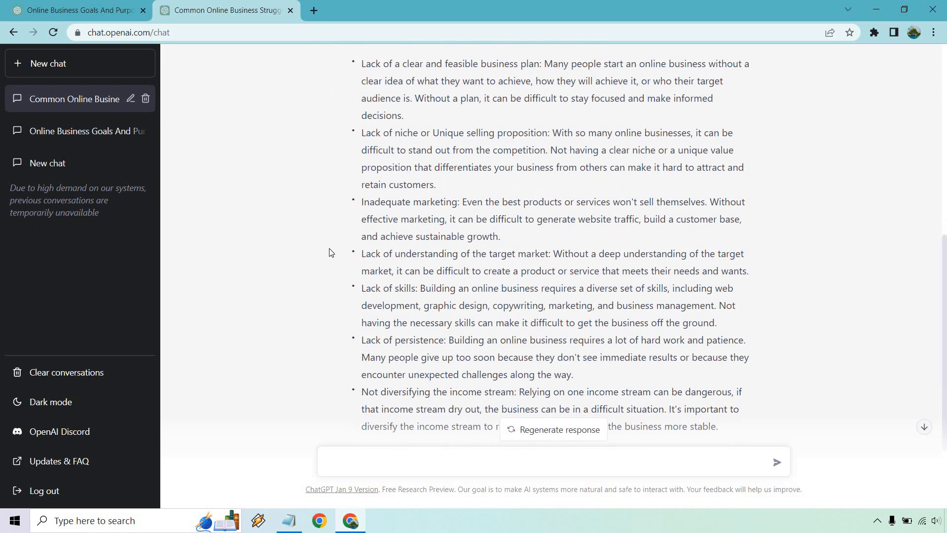
scroll("down", 3)
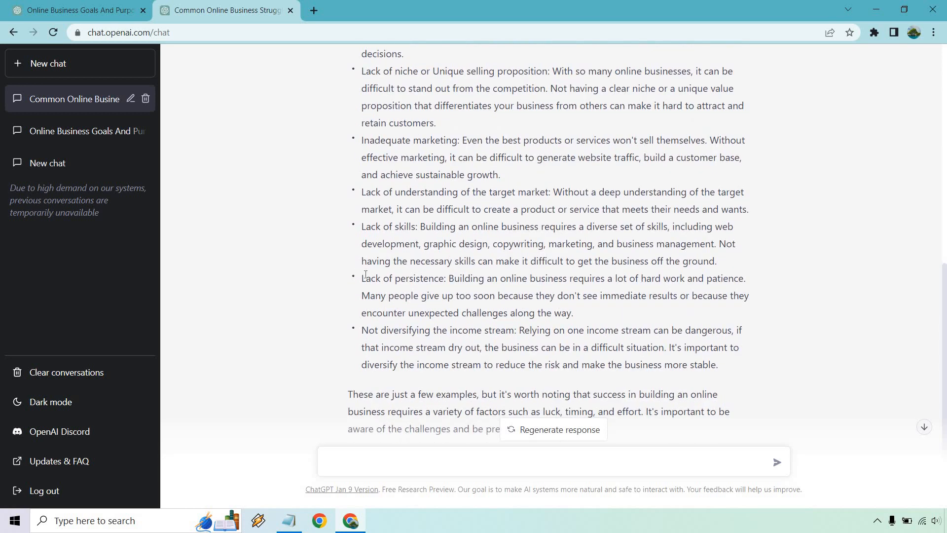
double_click(402, 278)
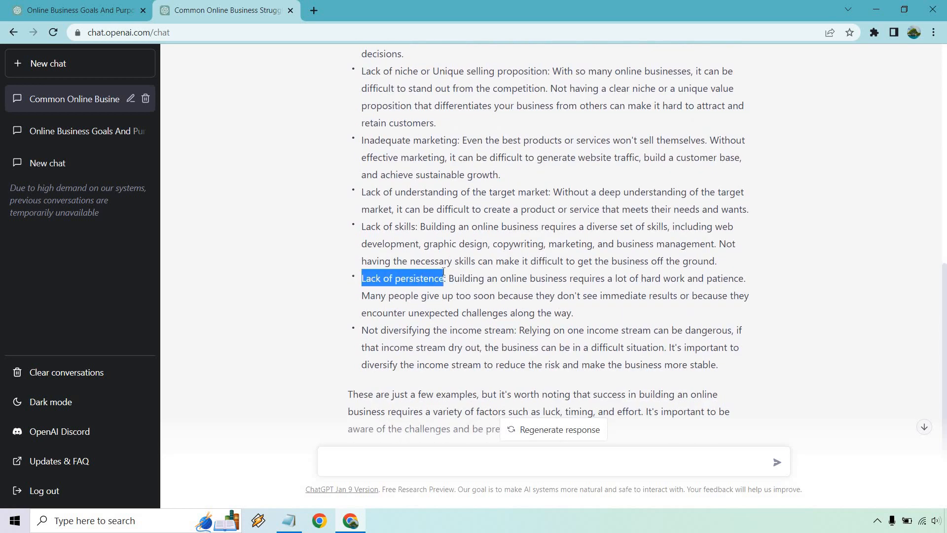
mouse_move(436, 264)
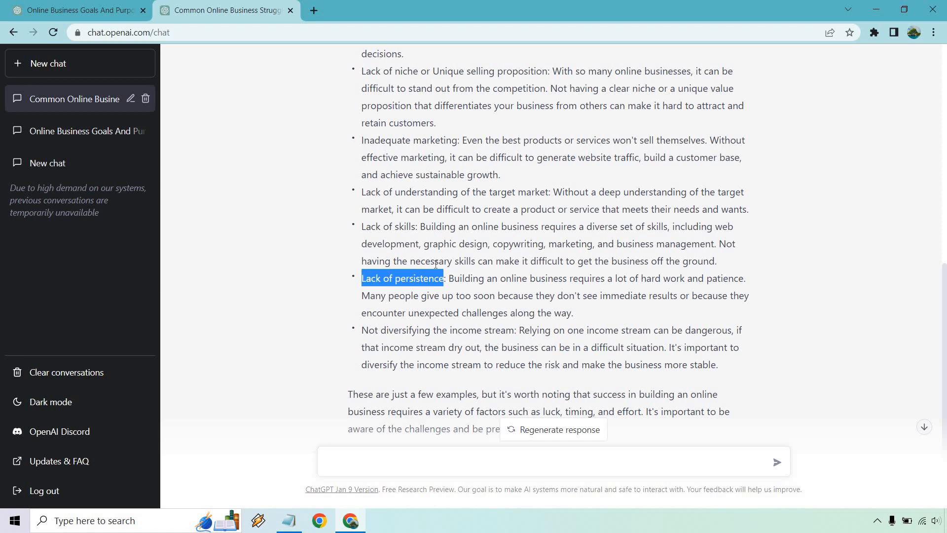
mouse_move(467, 89)
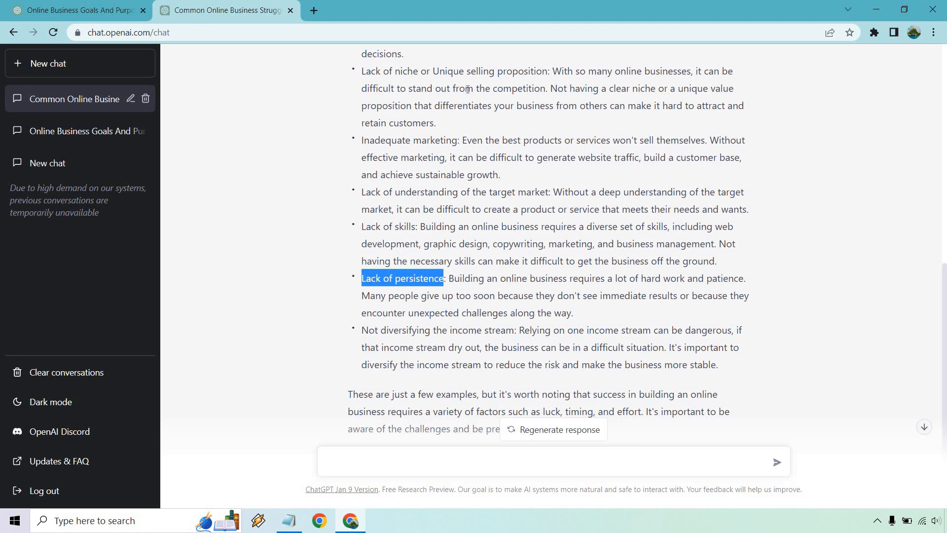
mouse_move(886, 236)
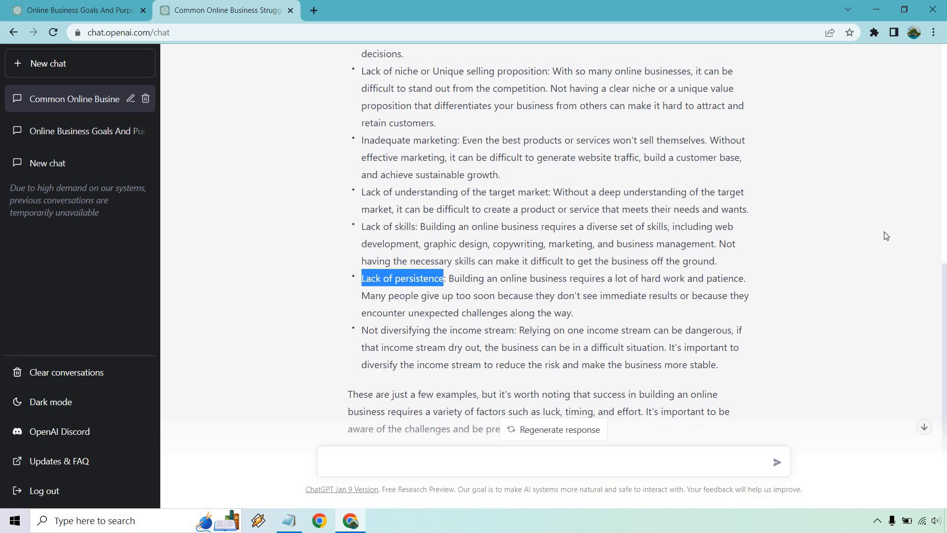
mouse_move(881, 237)
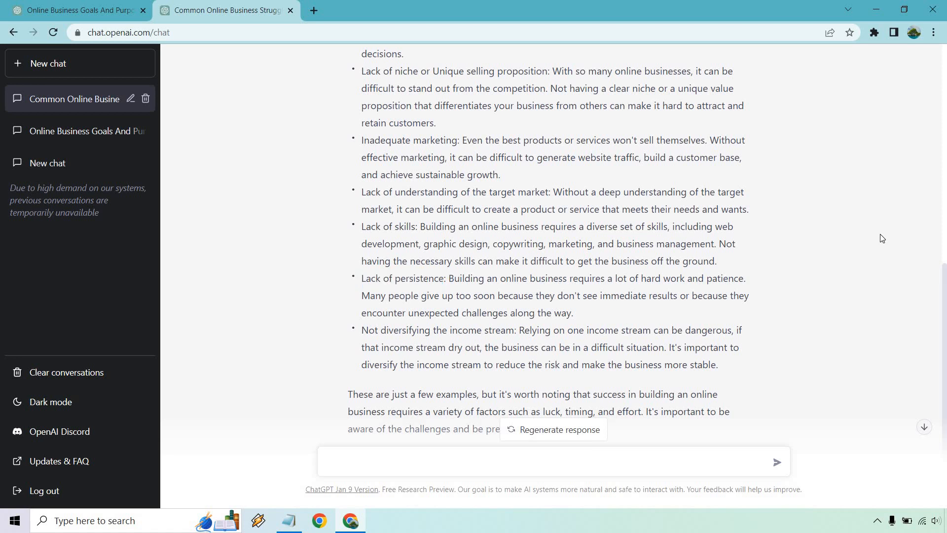
scroll("down", 3)
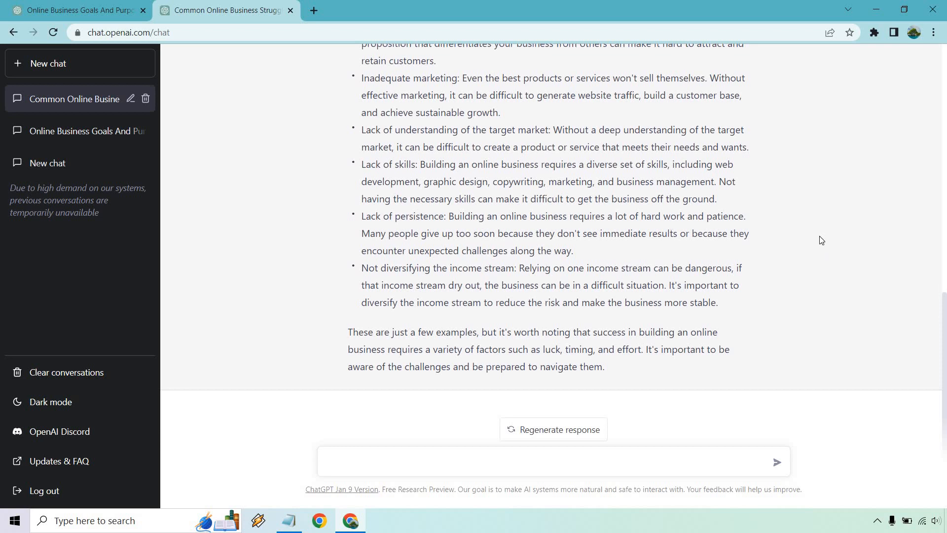
mouse_move(270, 487)
type("What do people secretly fear when looking to")
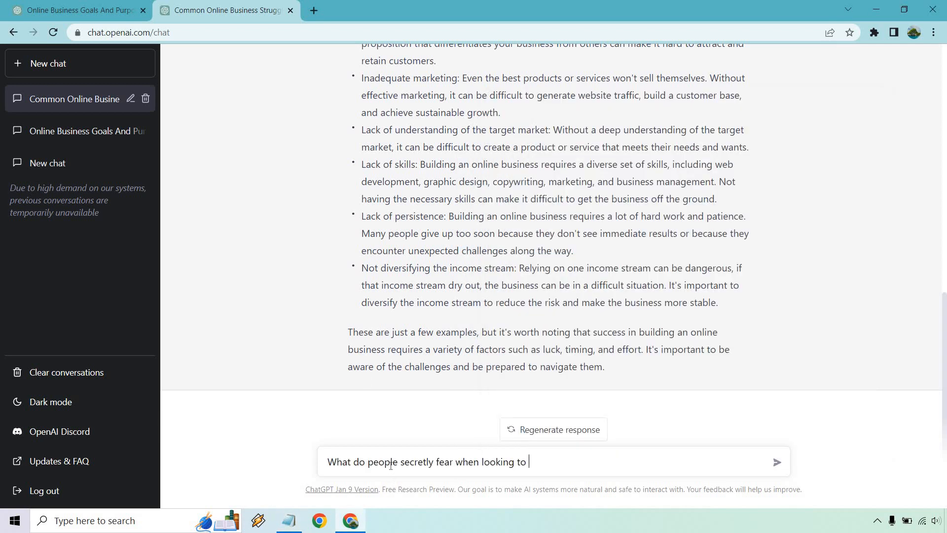
- Send the question on what people secretly fear when building an online business
type("build an online b")
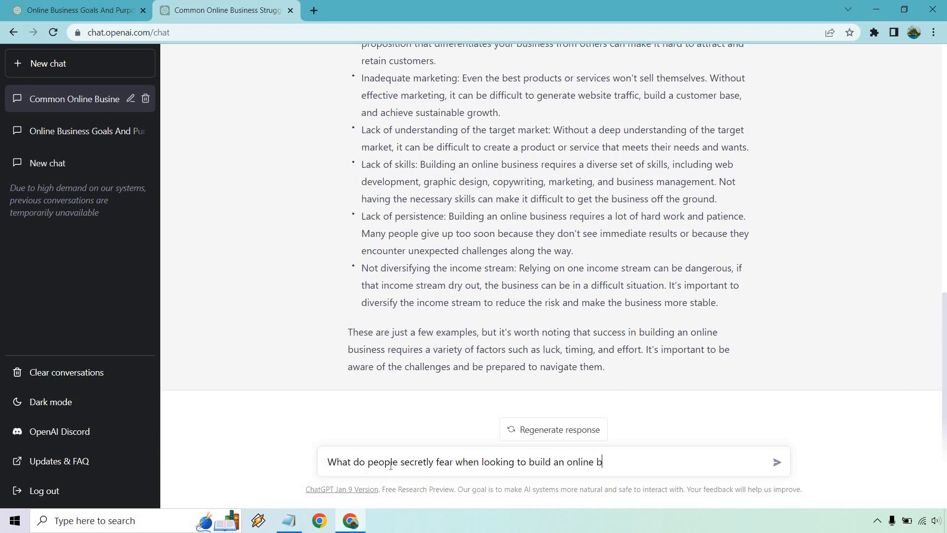
left_click(777, 462)
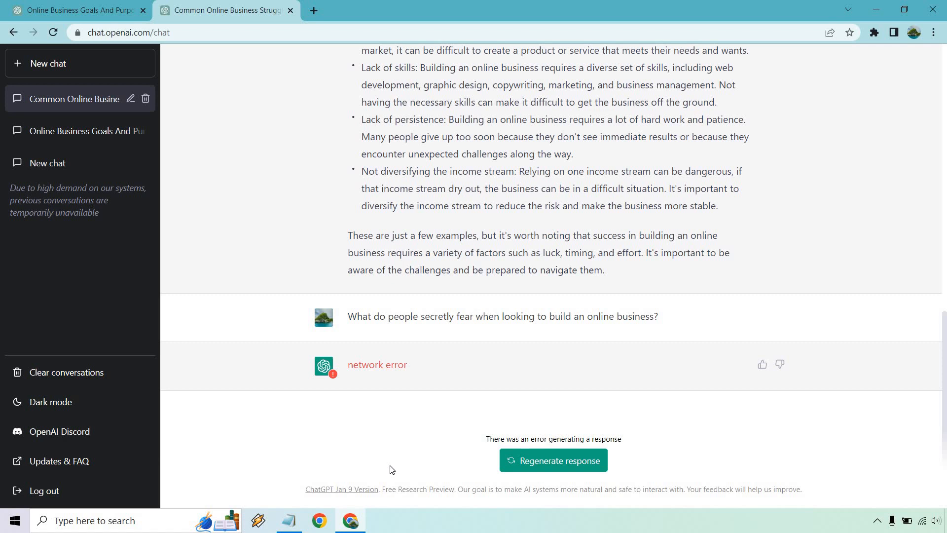
mouse_move(418, 235)
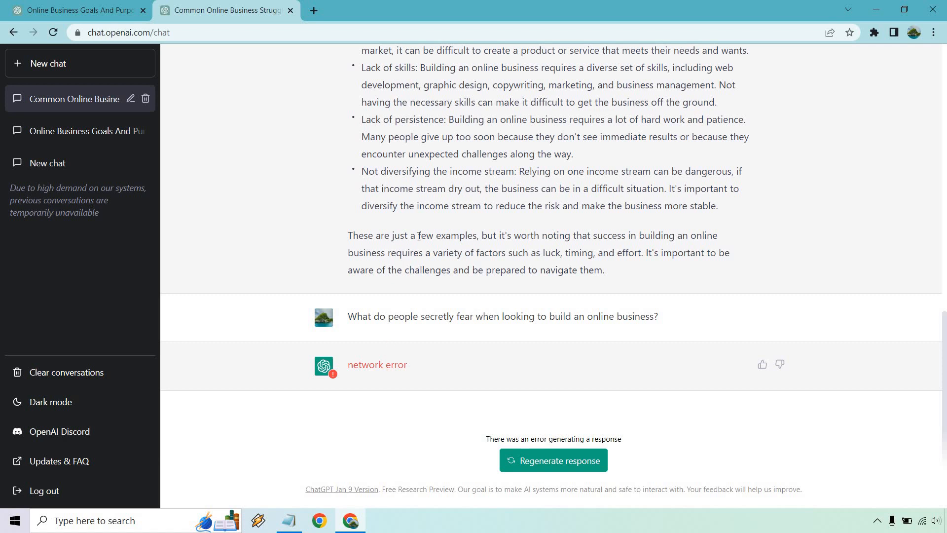
mouse_move(420, 249)
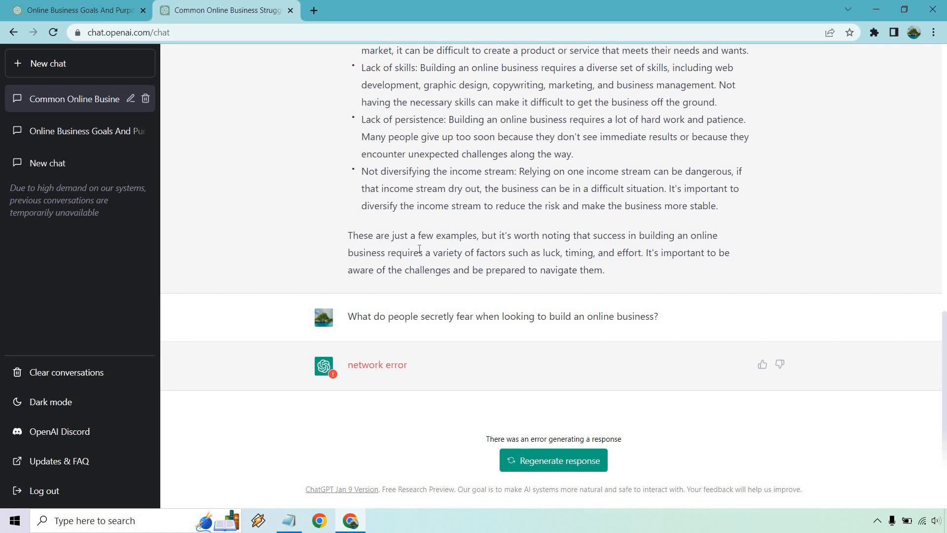
scroll("up", 3)
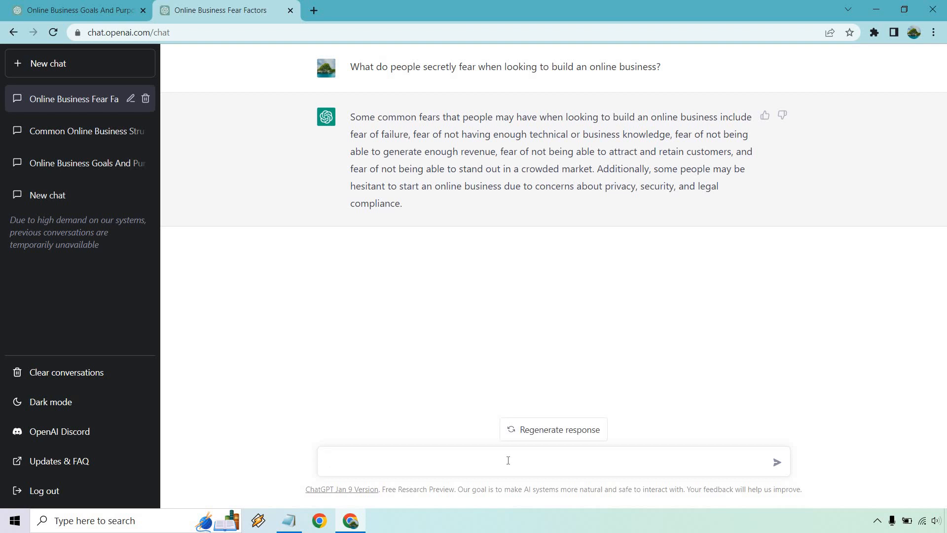
- Focus the message box in the Online Business Fear Factors chat, ready for another prompt
left_click(508, 462)
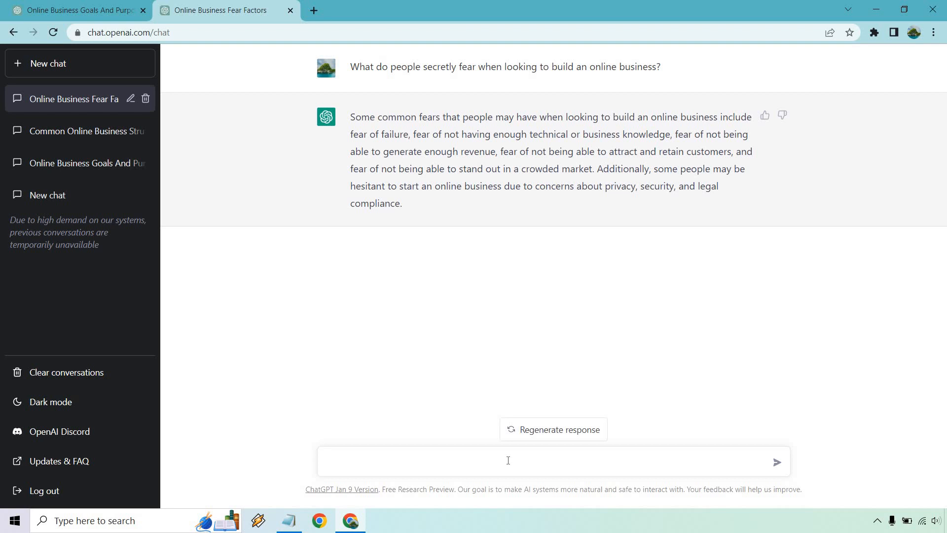
left_click(508, 462)
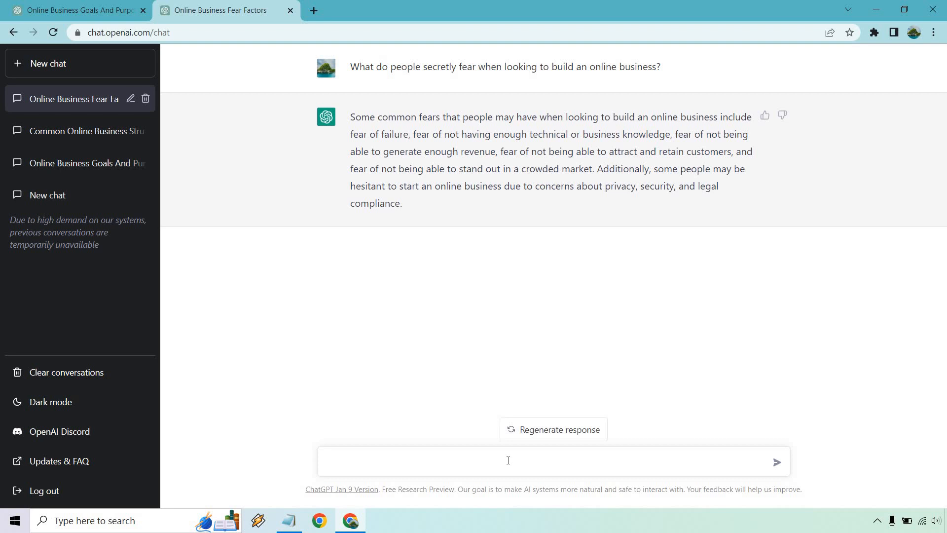
left_click(508, 462)
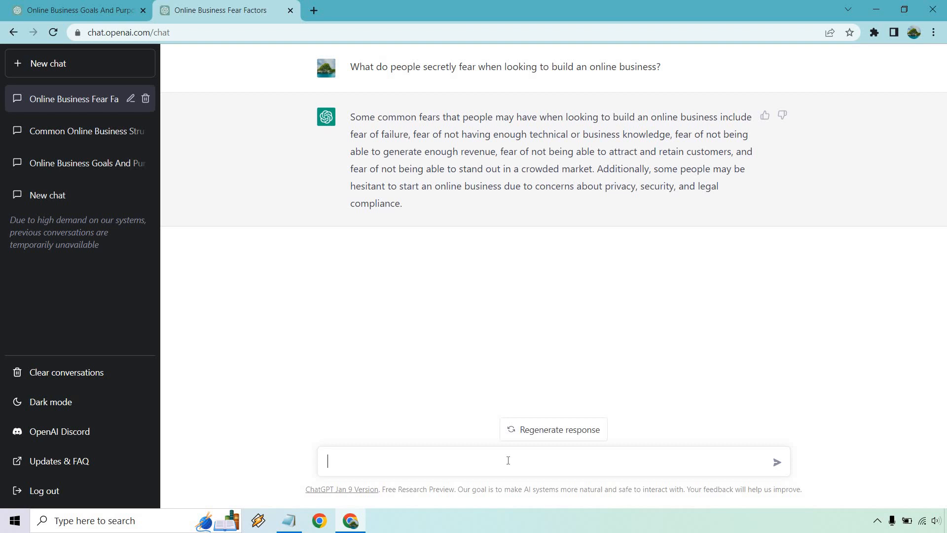